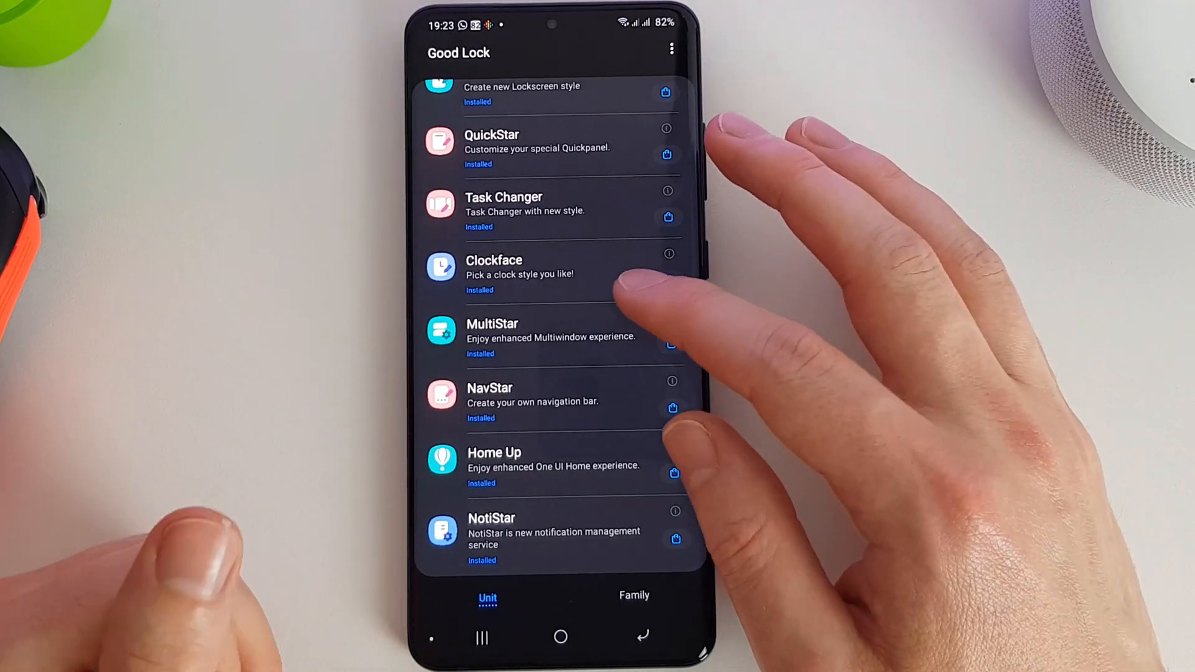
Switch Good Lock to the Family section listing Theme Park, Nice Catch and SoundAssistant
scroll(down, 3)
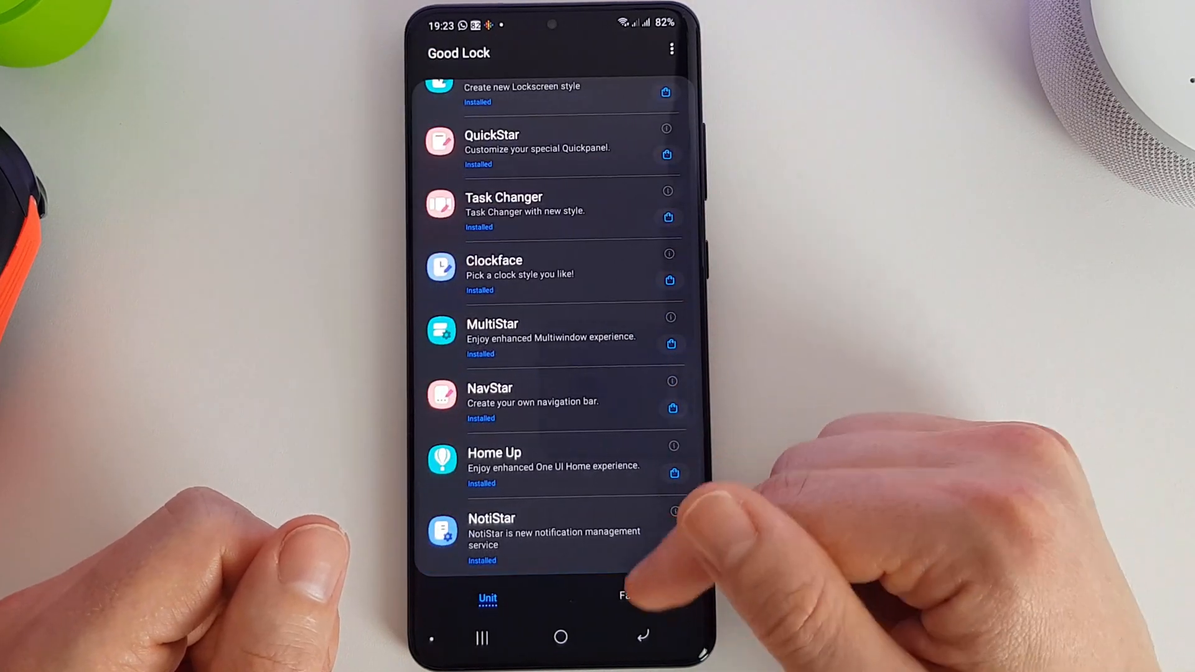
click(634, 596)
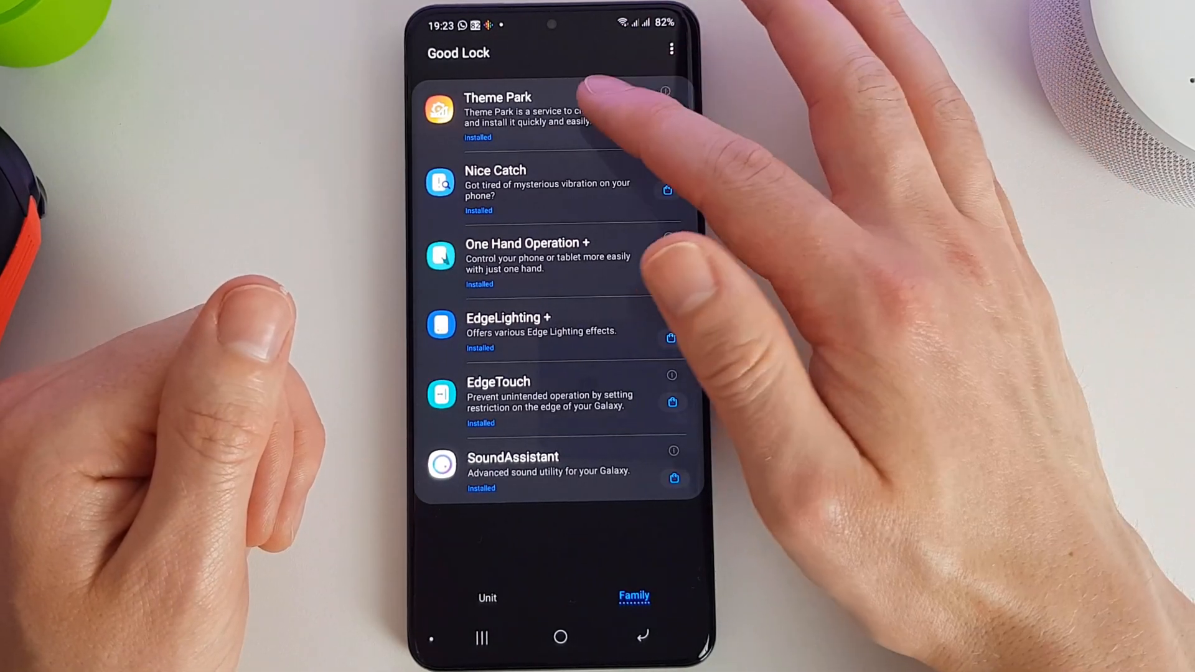
Launch Theme Park and begin a new theme using the flower photo as wallpaper
click(498, 111)
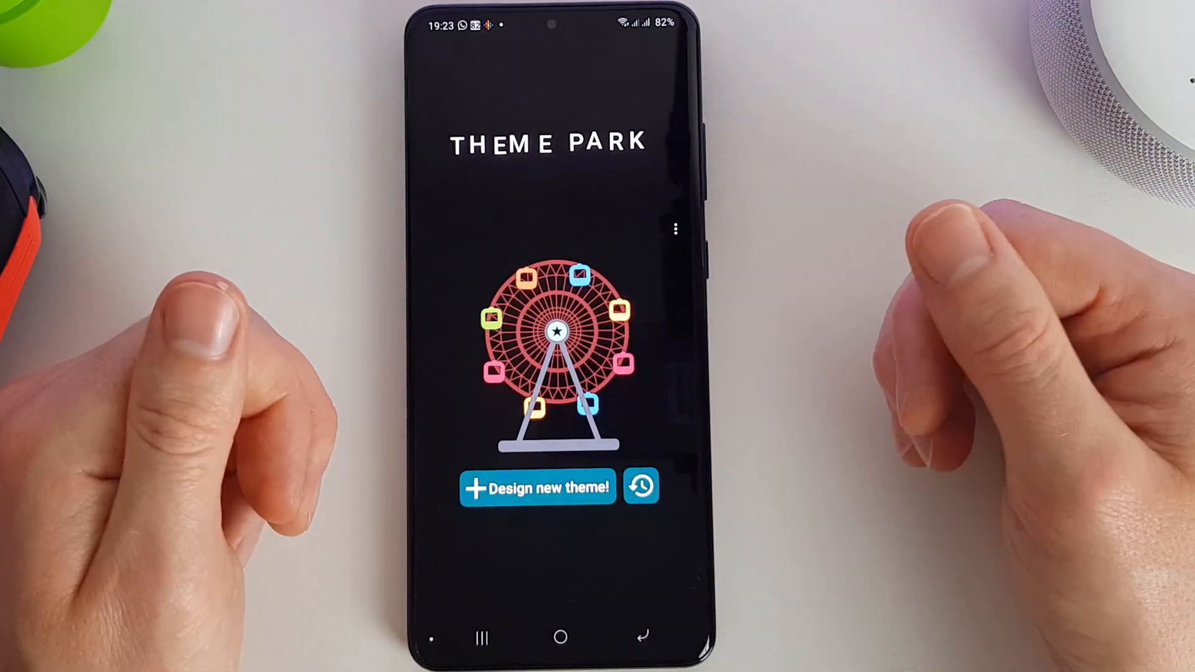
click(538, 488)
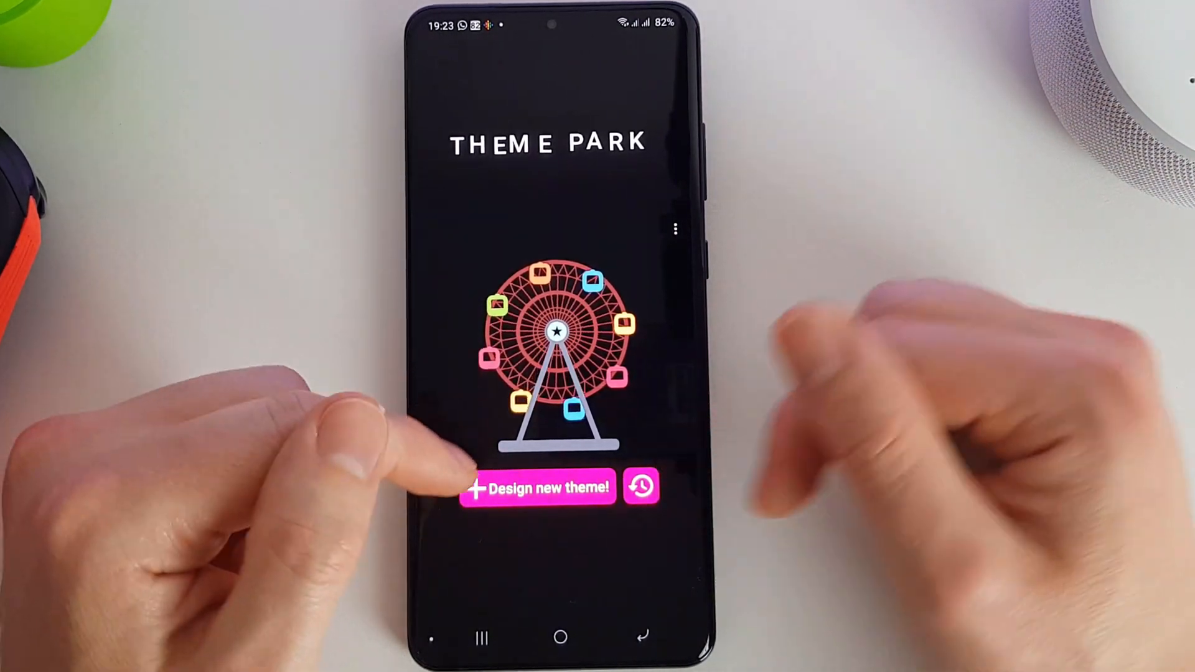
click(538, 488)
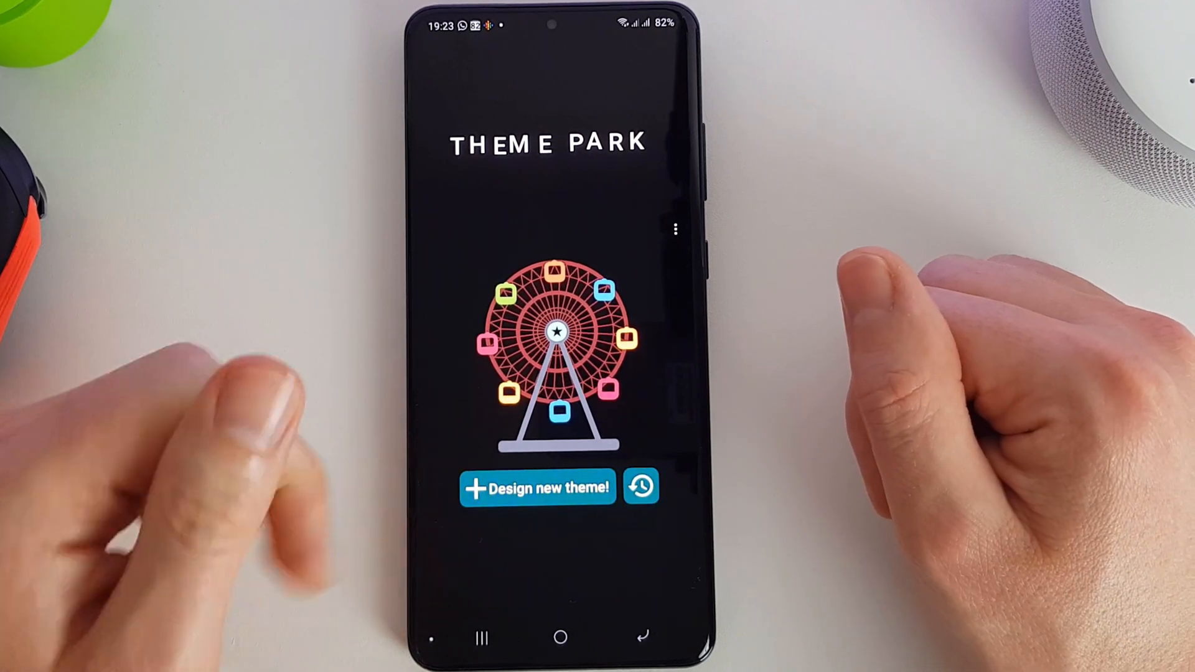
click(536, 488)
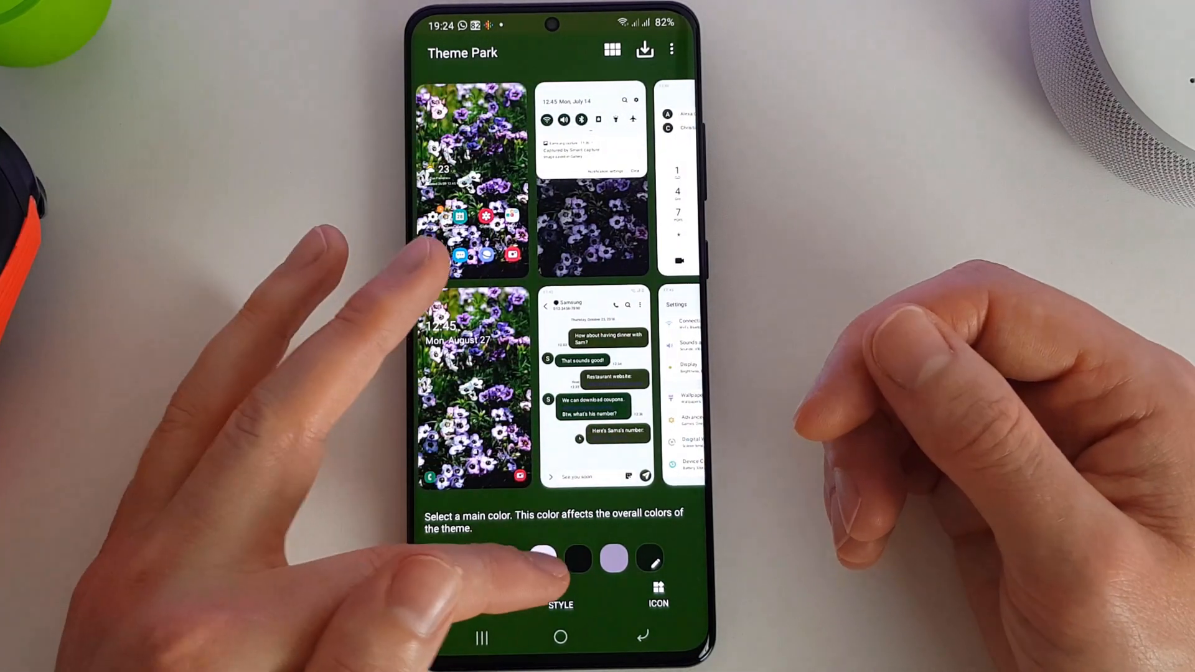
Set a custom dark green main colour, then switch to the darkest swatch instead
click(577, 559)
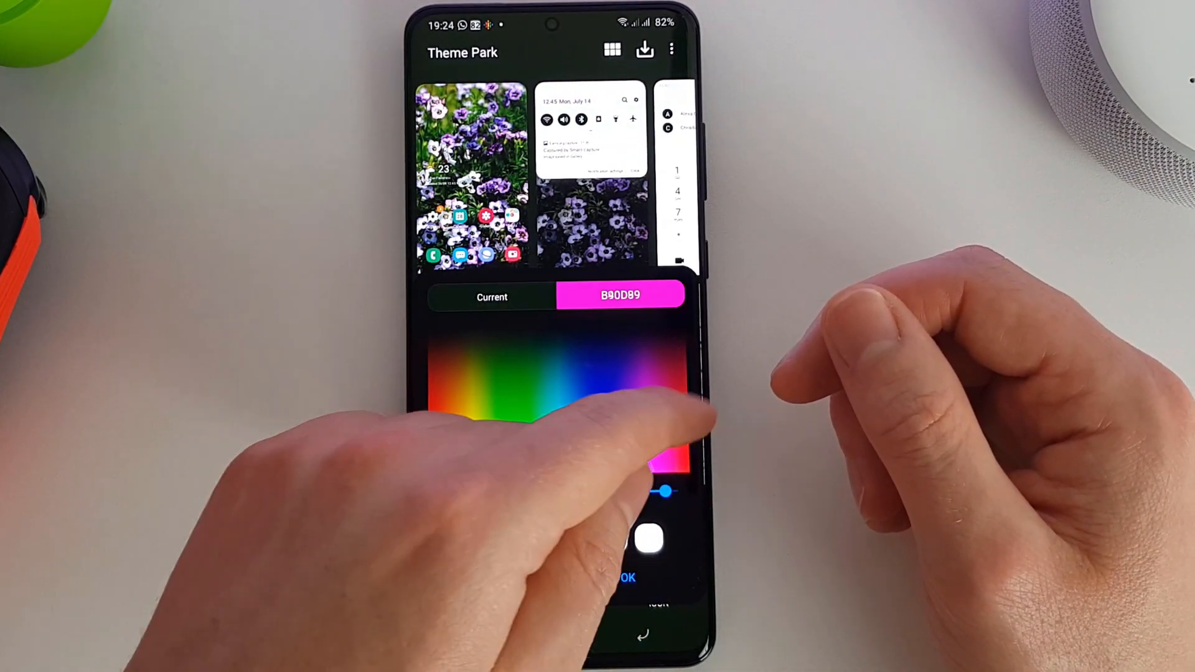
click(503, 366)
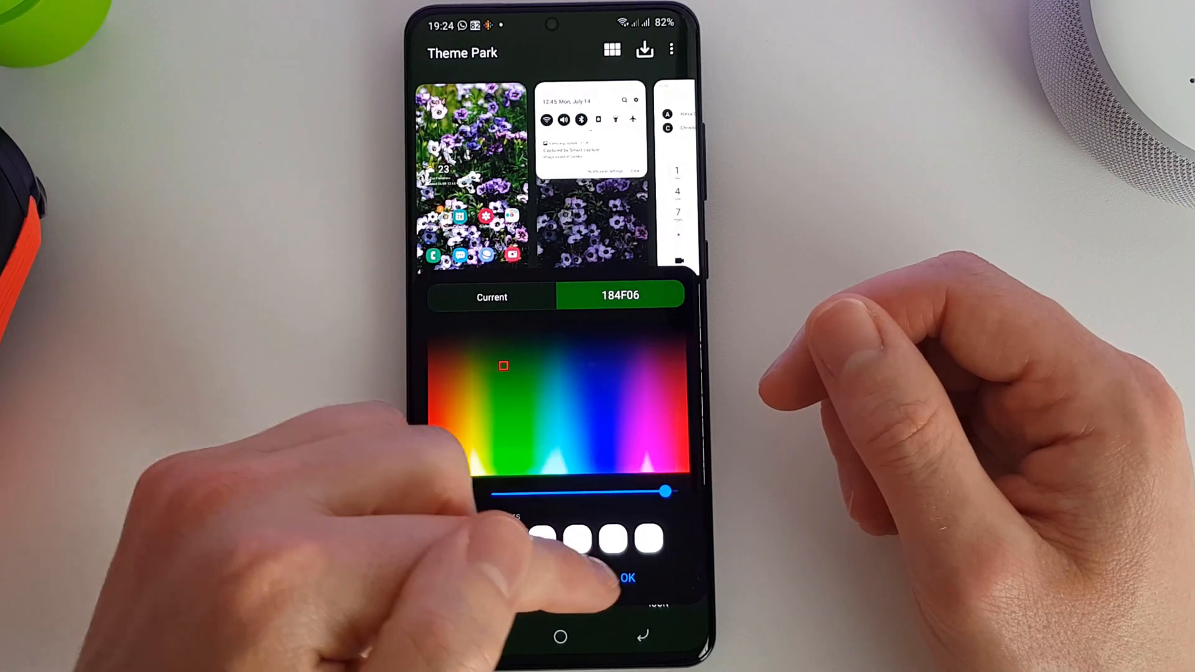
click(627, 578)
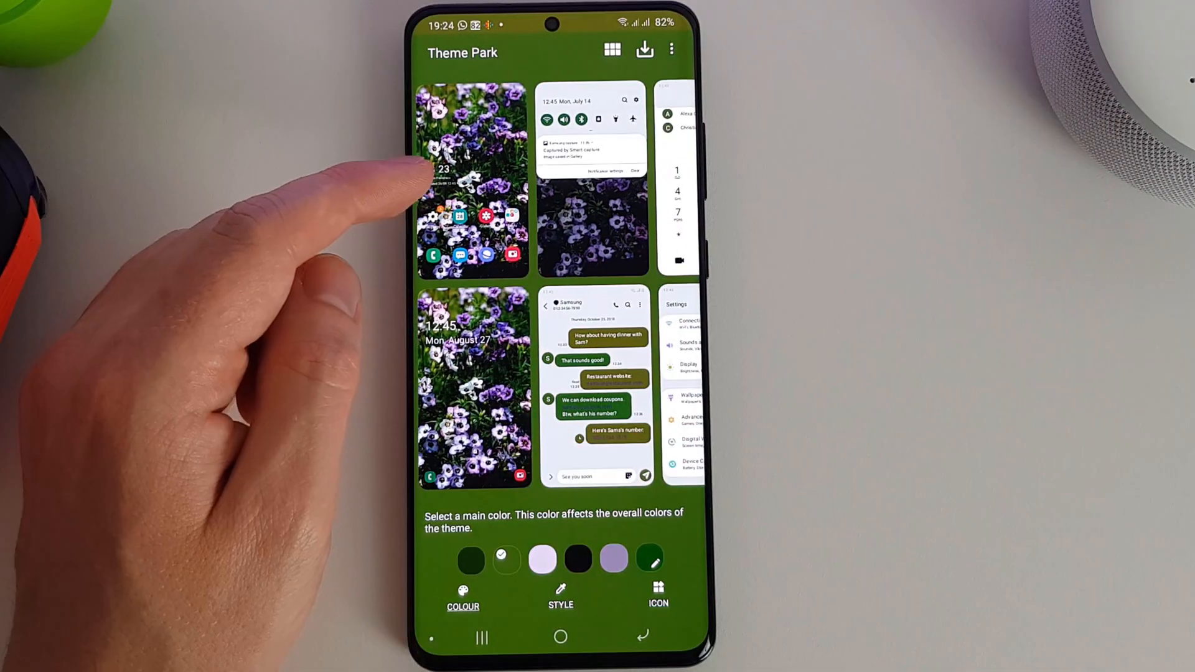
click(471, 175)
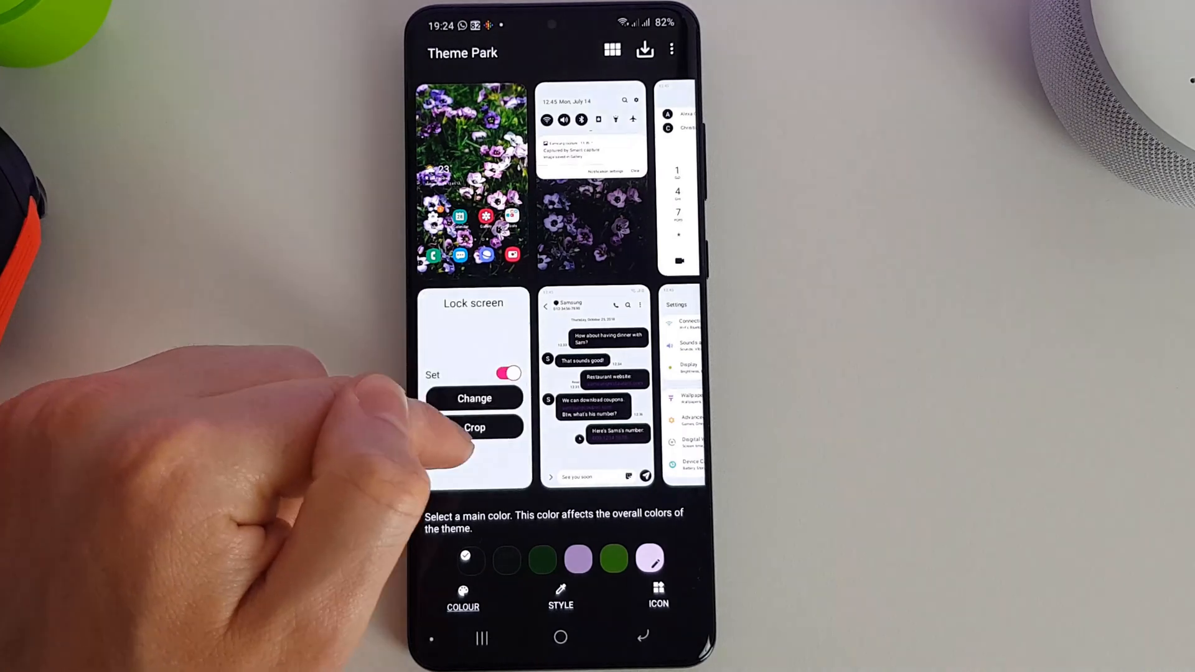
Adjust and accept the crop of the flower lock-screen wallpaper
click(475, 427)
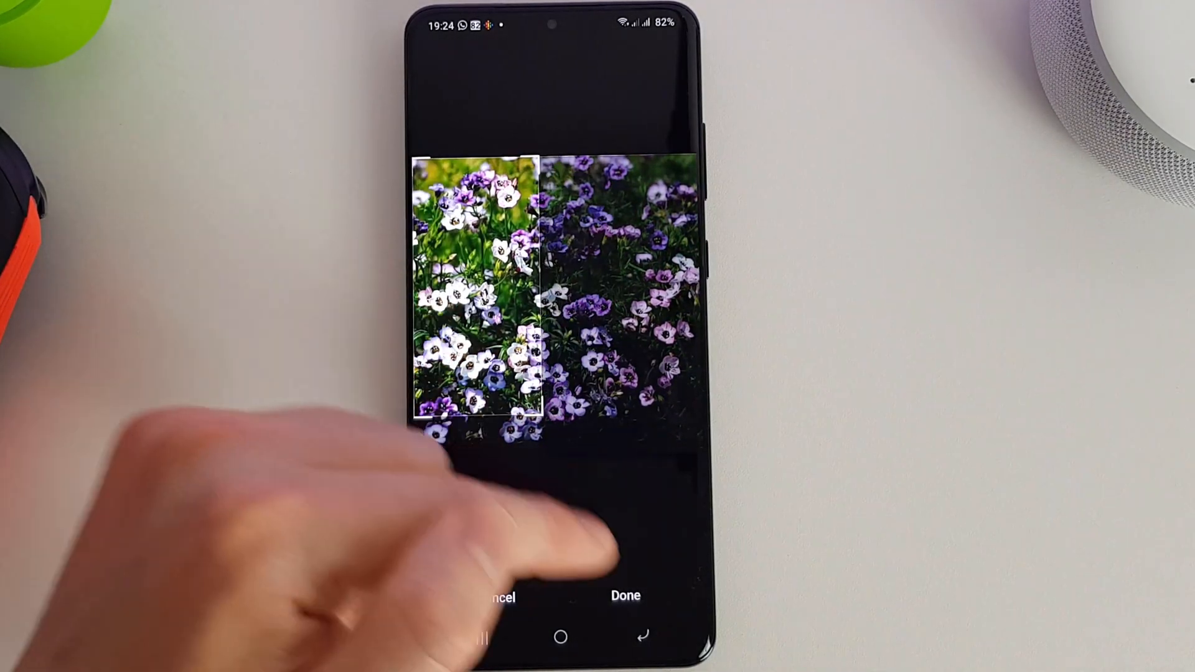
click(625, 595)
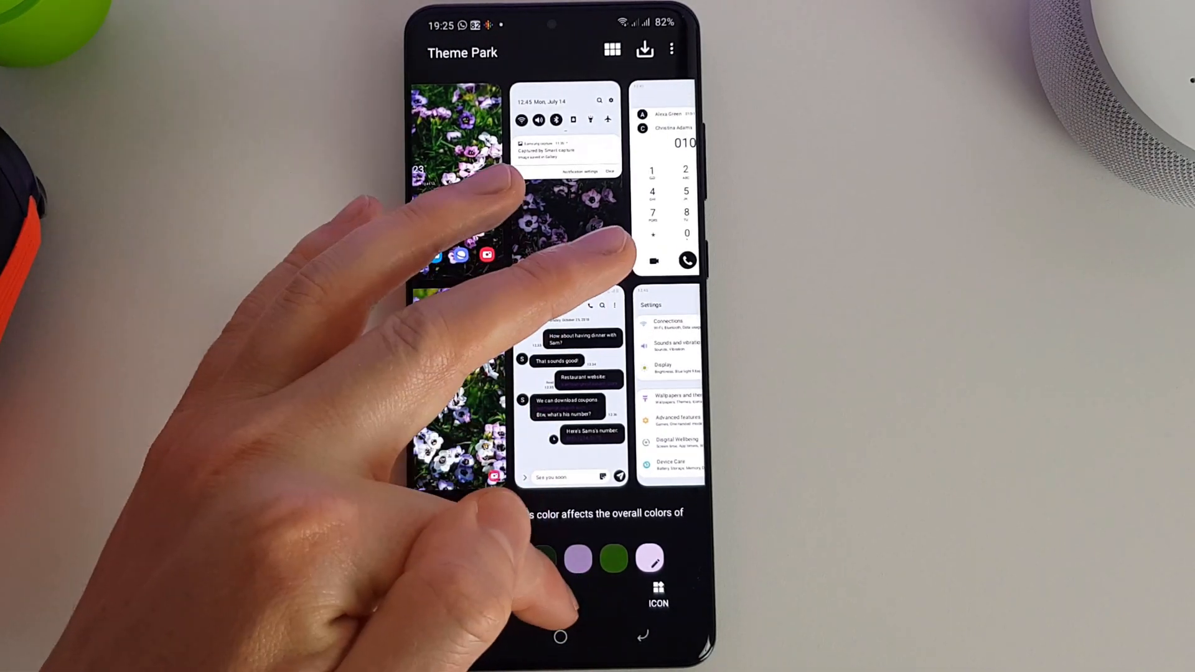
Select the dark theme style with green accents, previewed with green chat bubbles
click(561, 595)
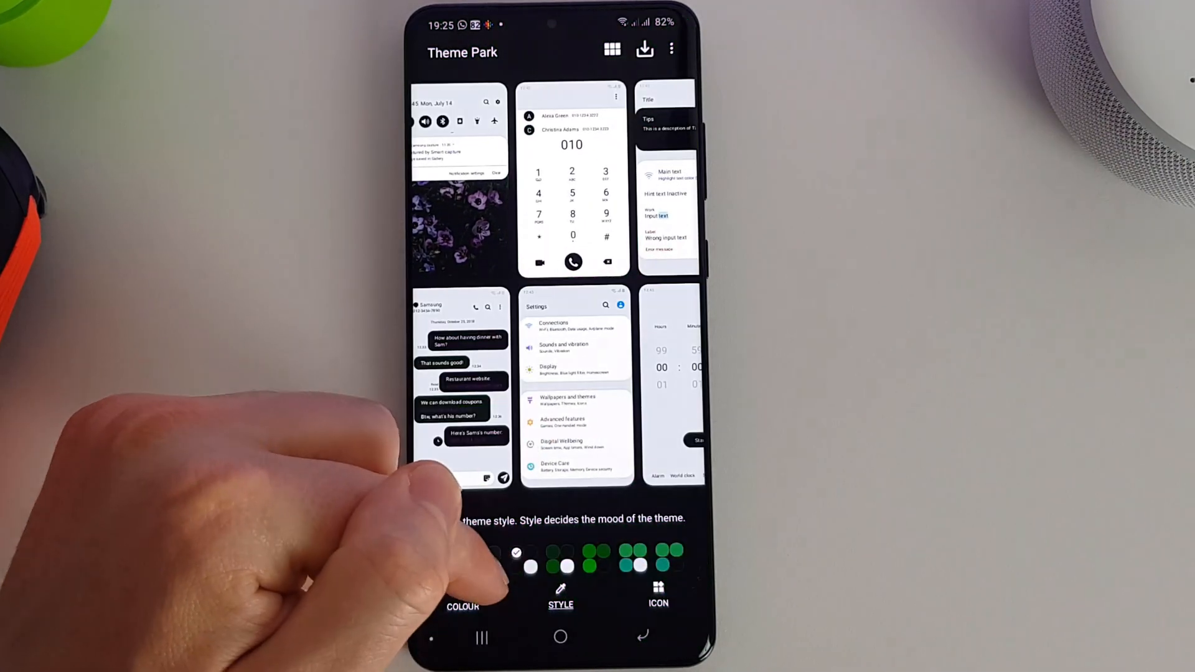
click(589, 554)
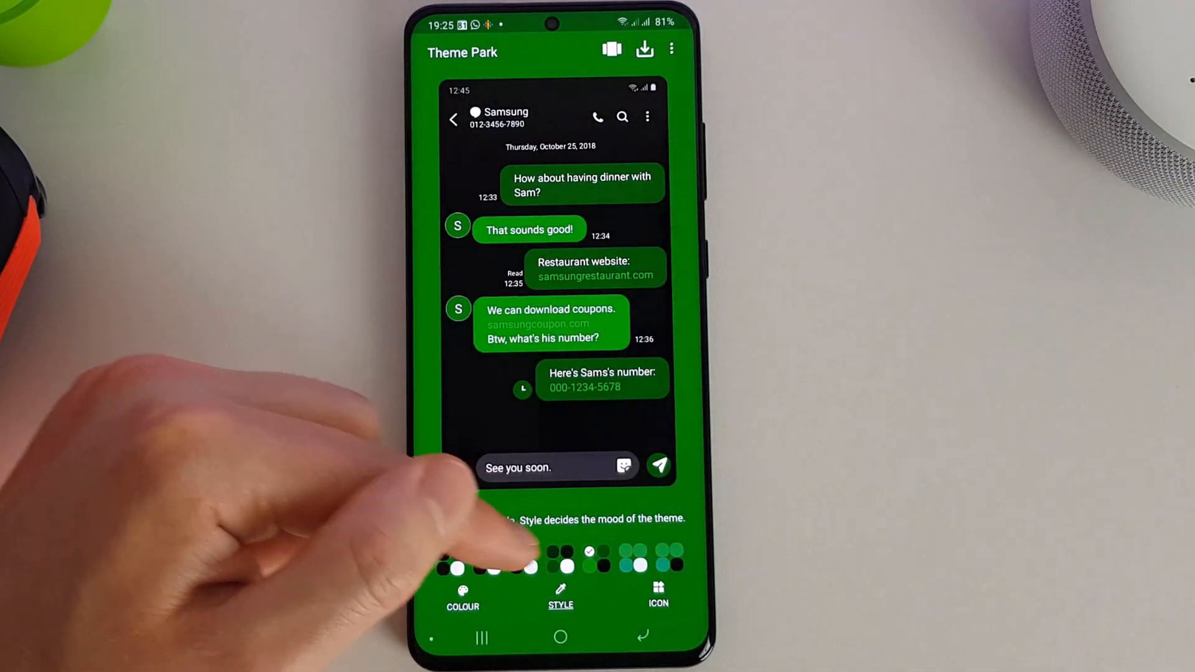
Colour the home-screen icons pink with light purple trays in Icon and Tray
click(658, 596)
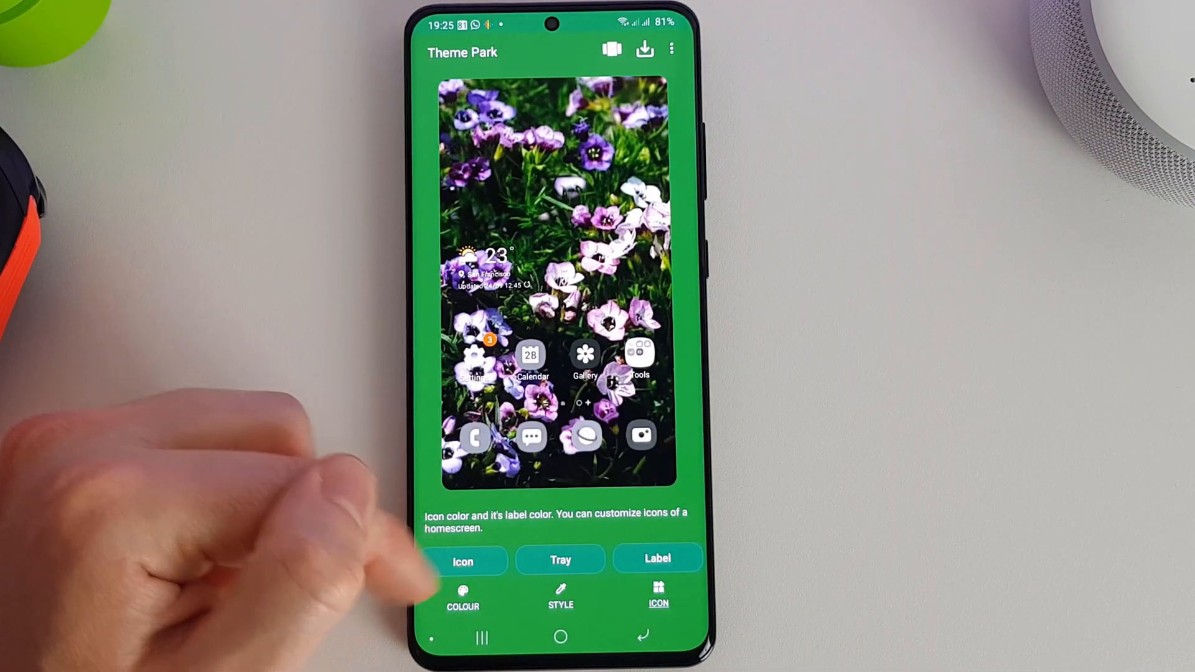
click(463, 562)
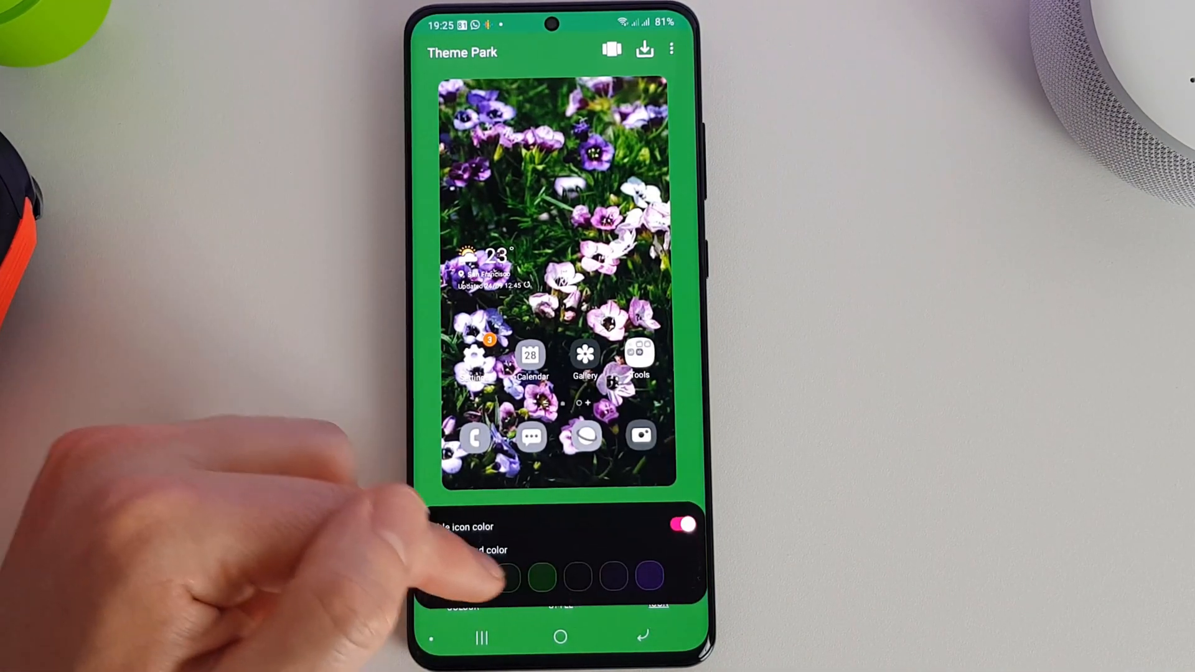
click(543, 576)
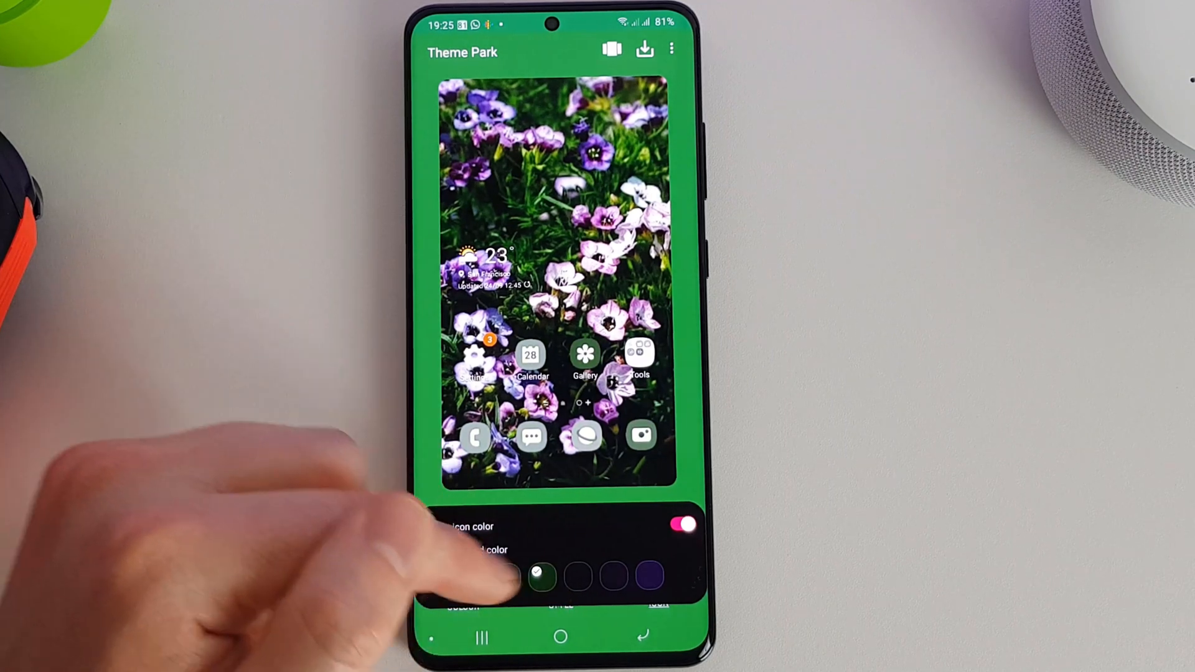
click(647, 576)
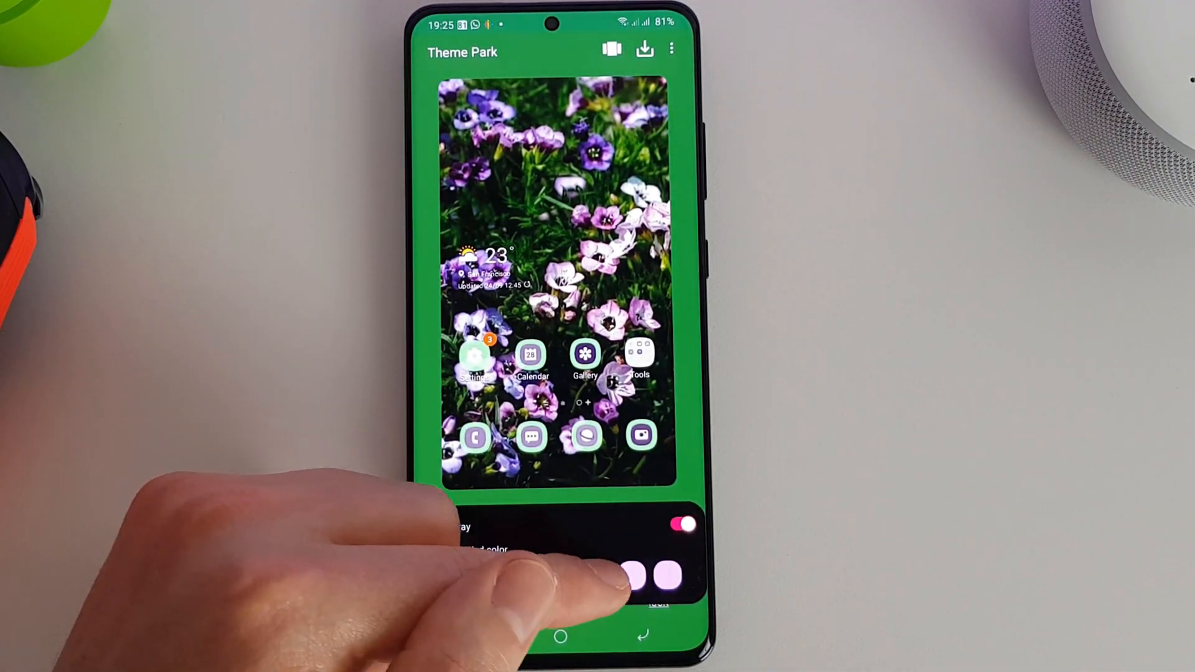
click(625, 576)
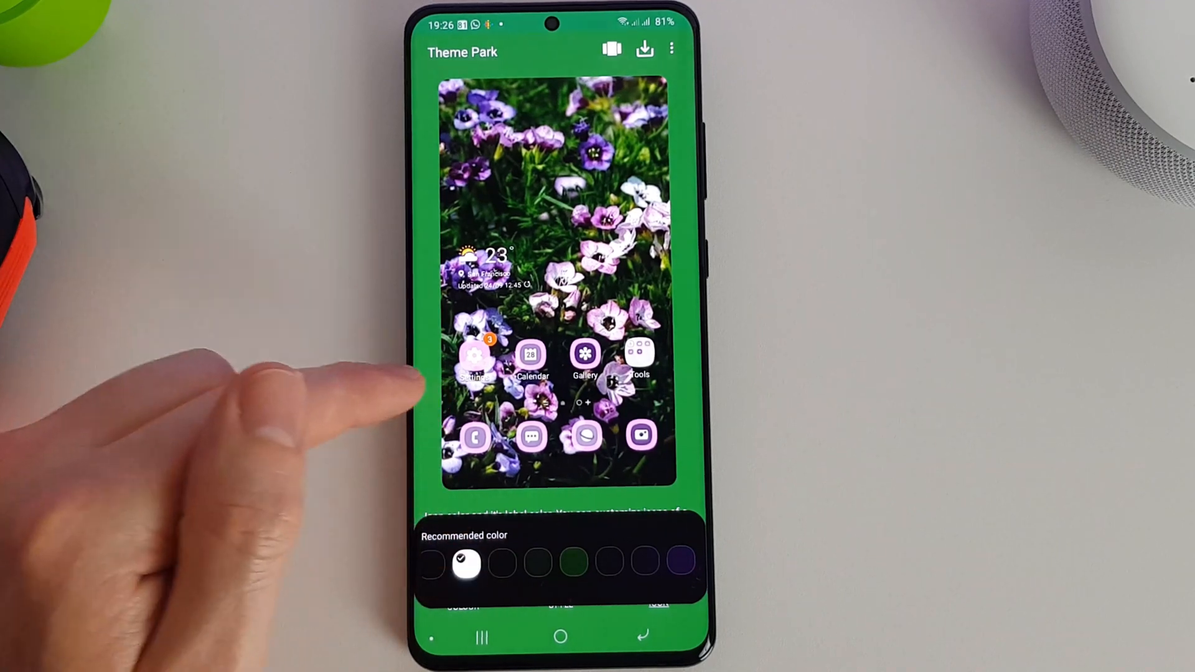
click(671, 48)
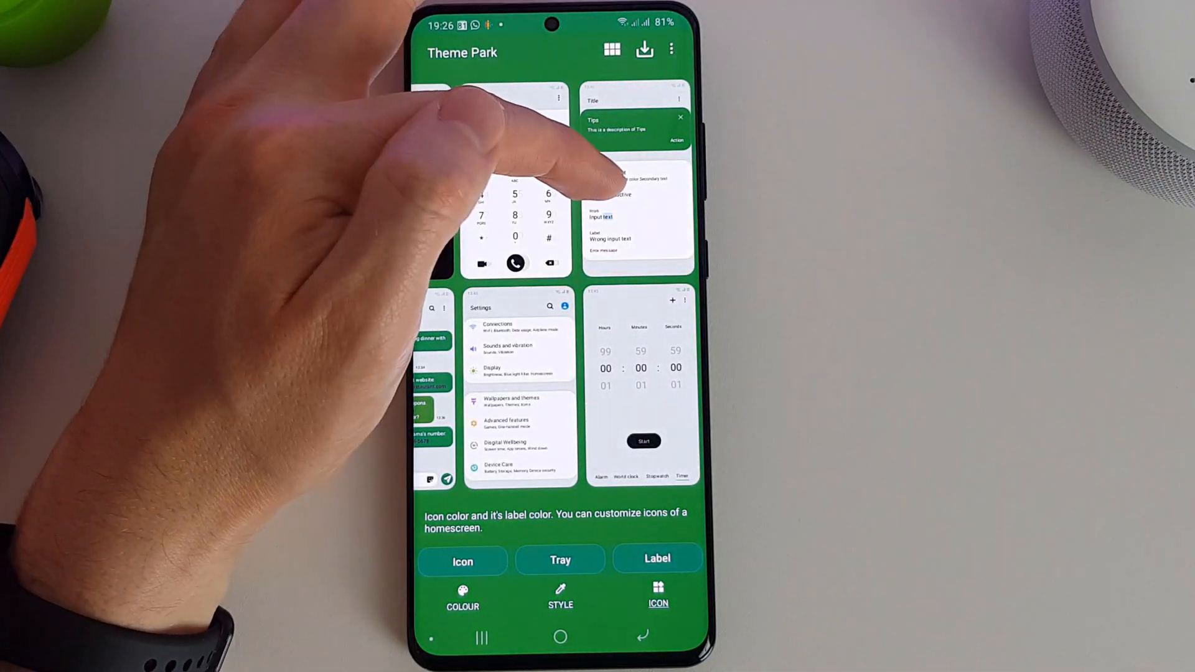
Review the style, then pick the first (darkest) main colour swatch
click(560, 596)
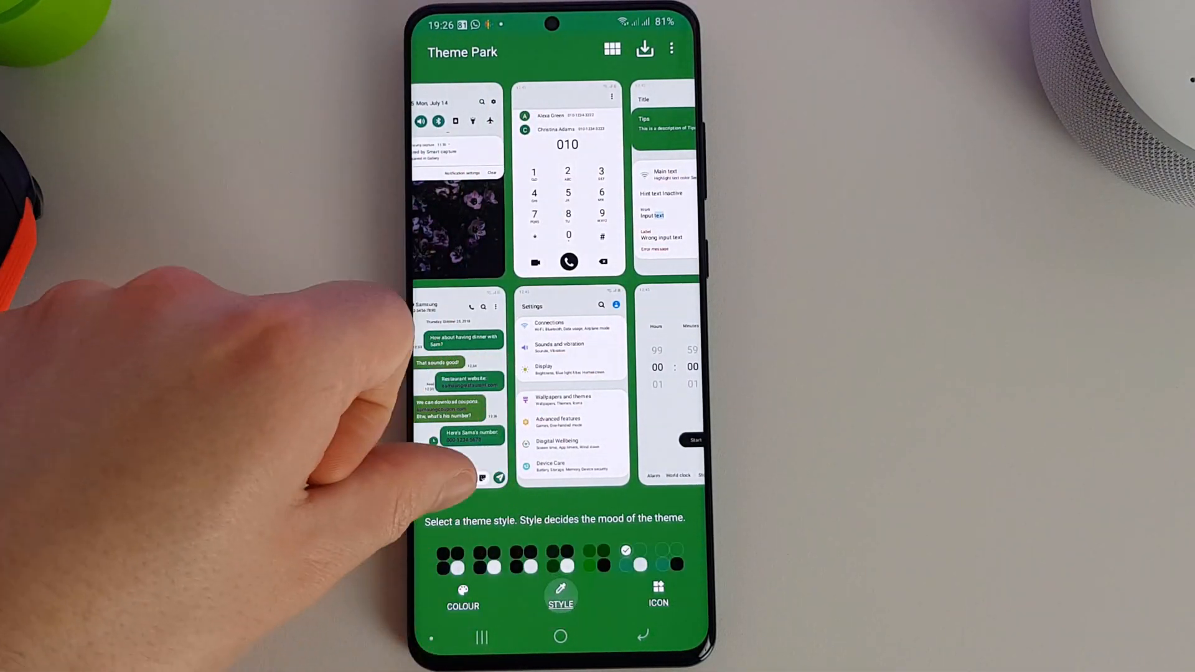
click(553, 550)
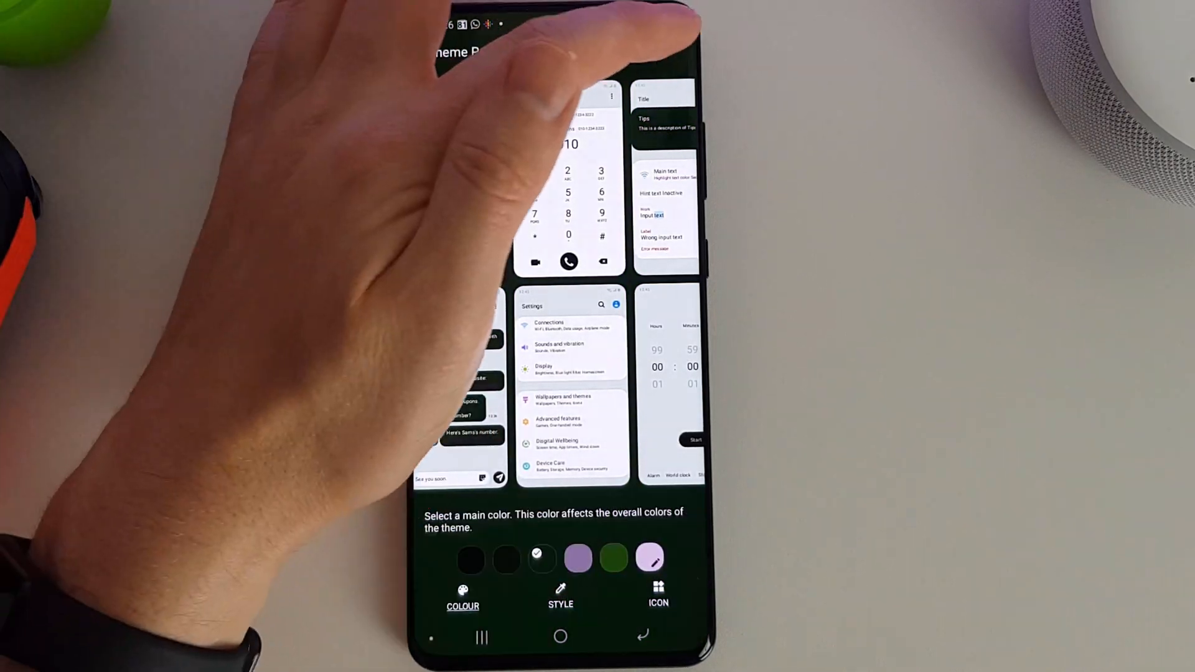
click(469, 558)
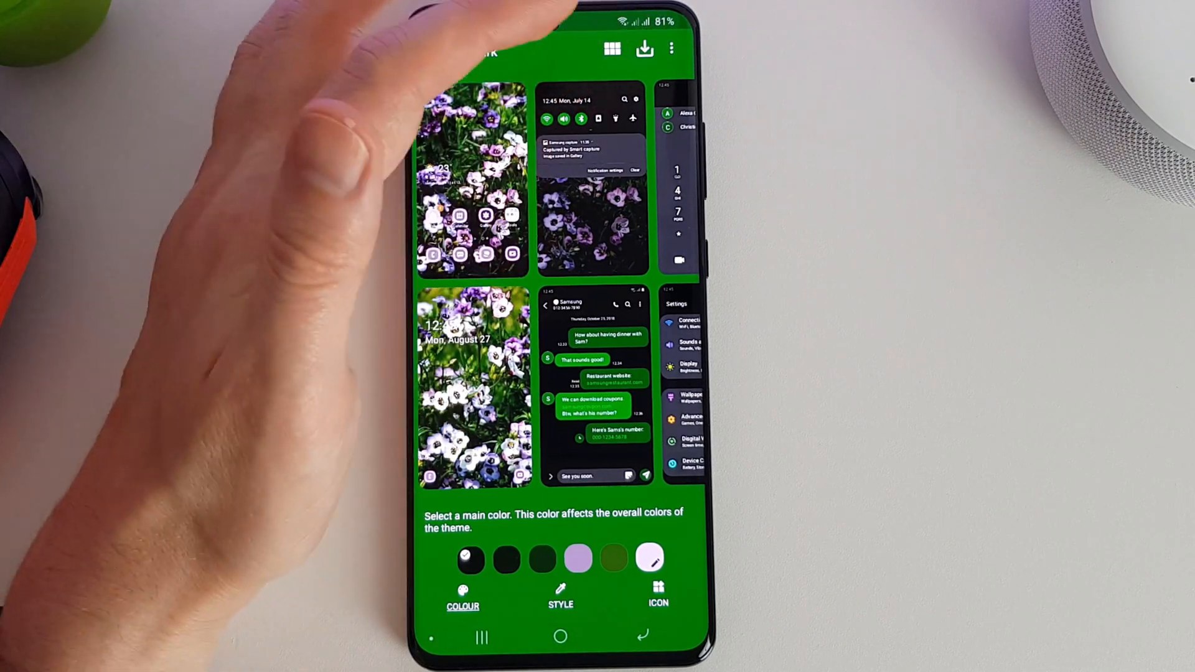
click(644, 49)
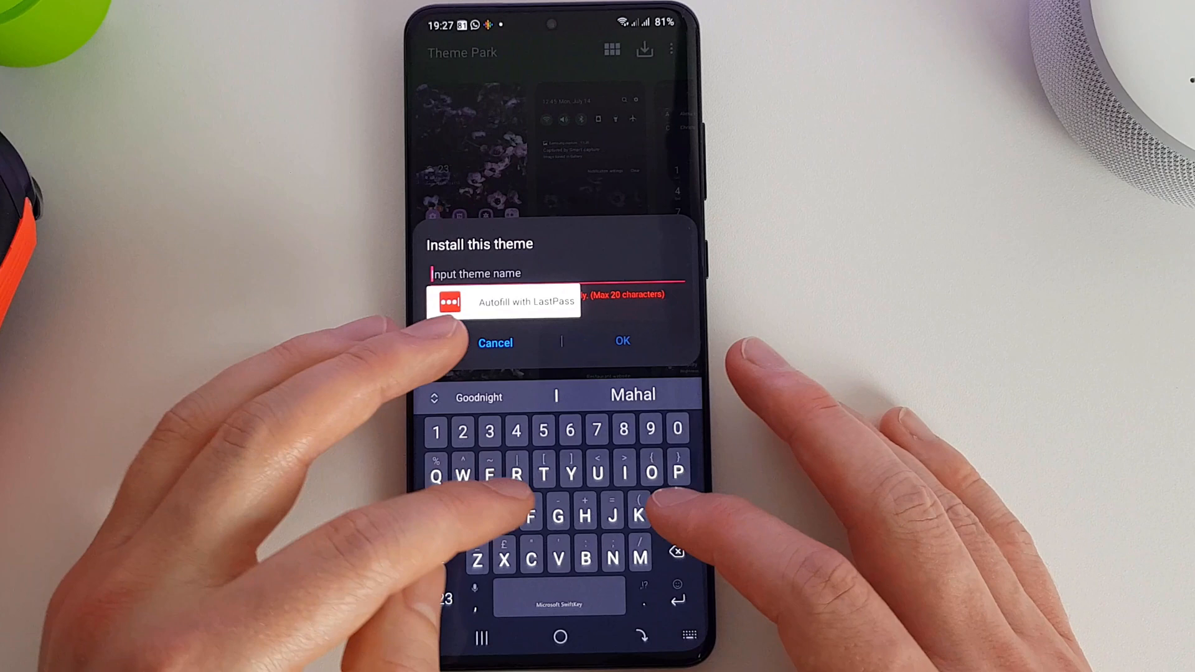
Name the theme 'Flowers' and confirm the install
text(Flower)
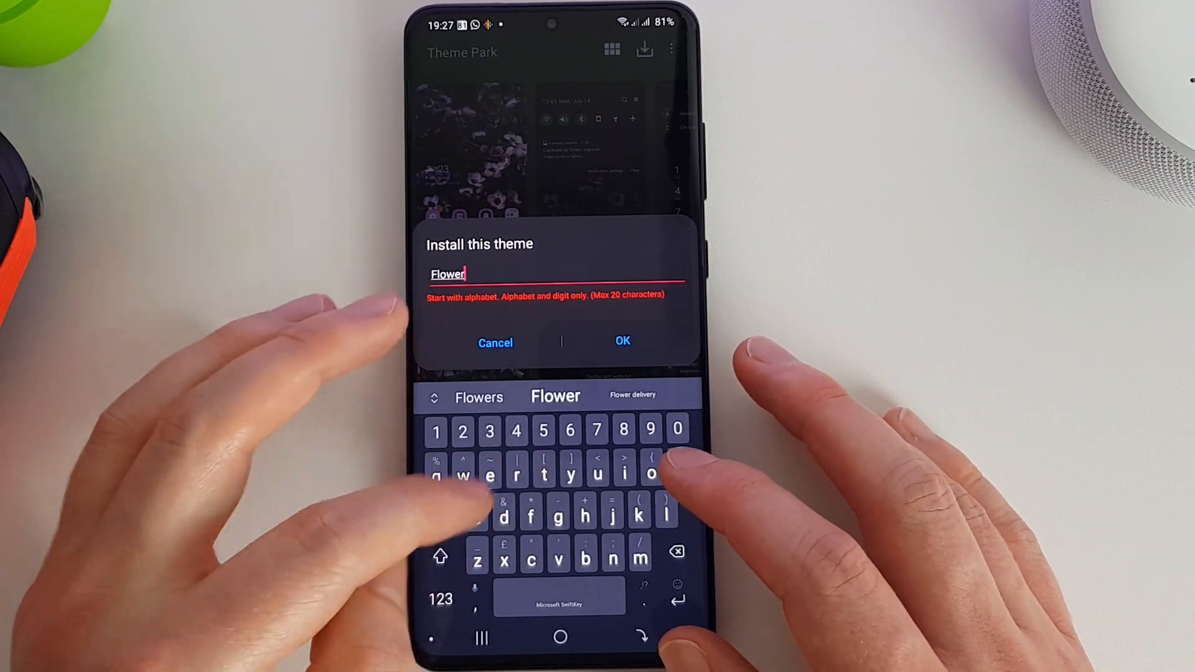
click(622, 341)
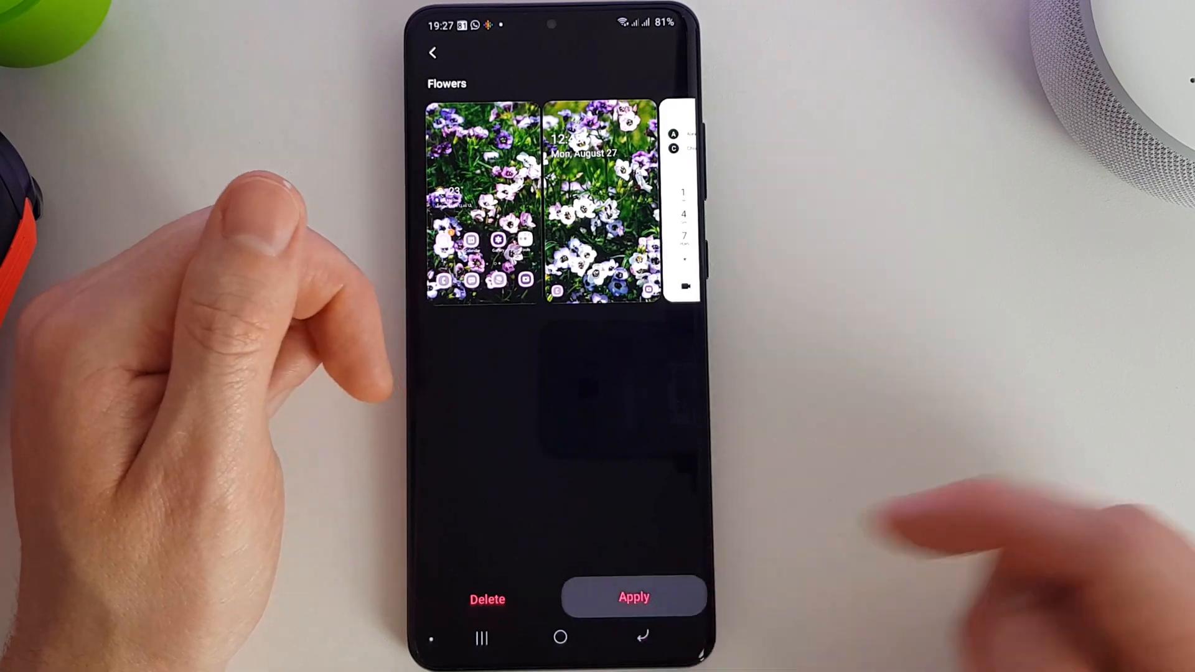
Apply the Flowers theme and check the flower wallpaper and pink icons on the home screen
click(633, 596)
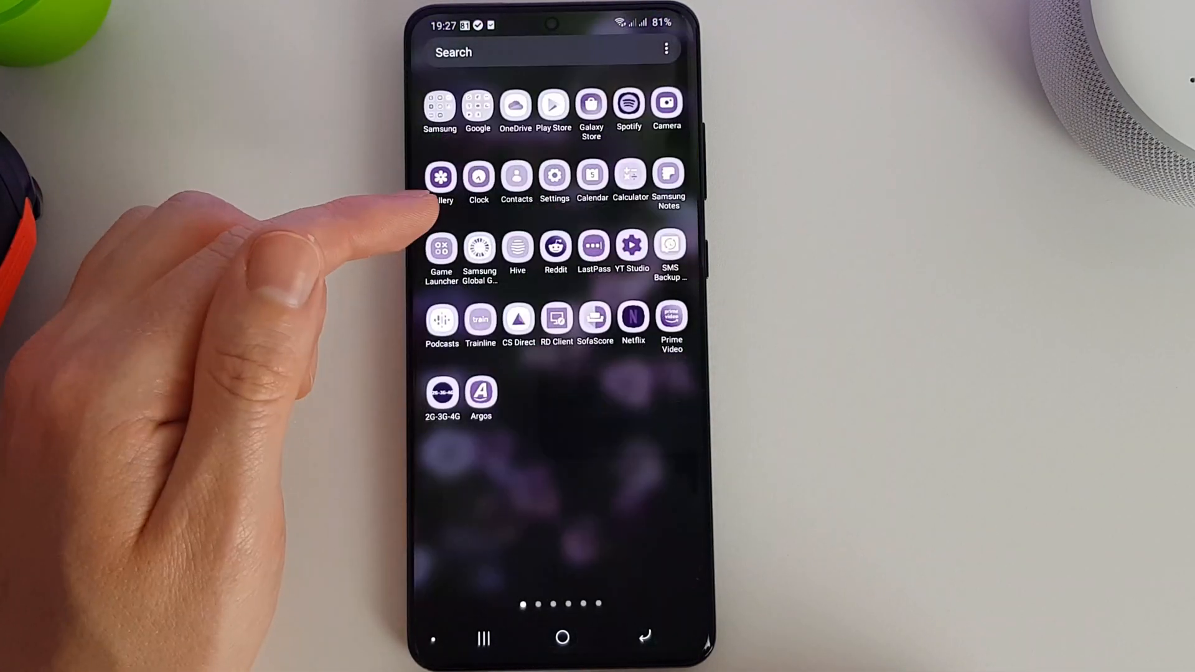
scroll(left, 3)
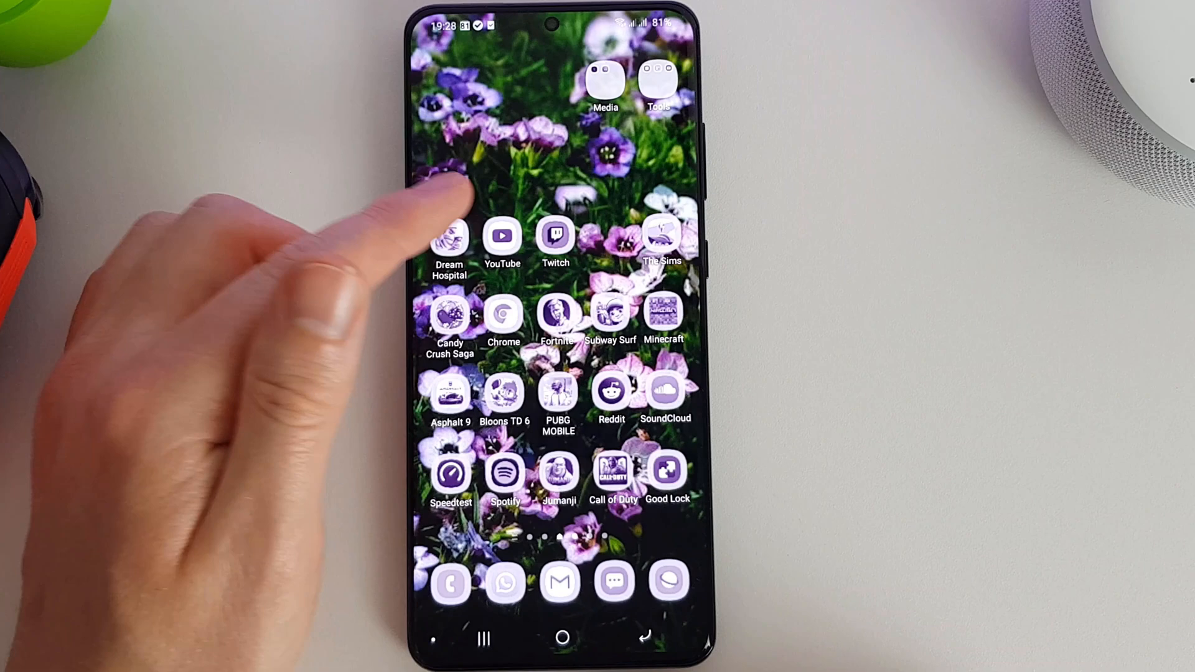
click(605, 72)
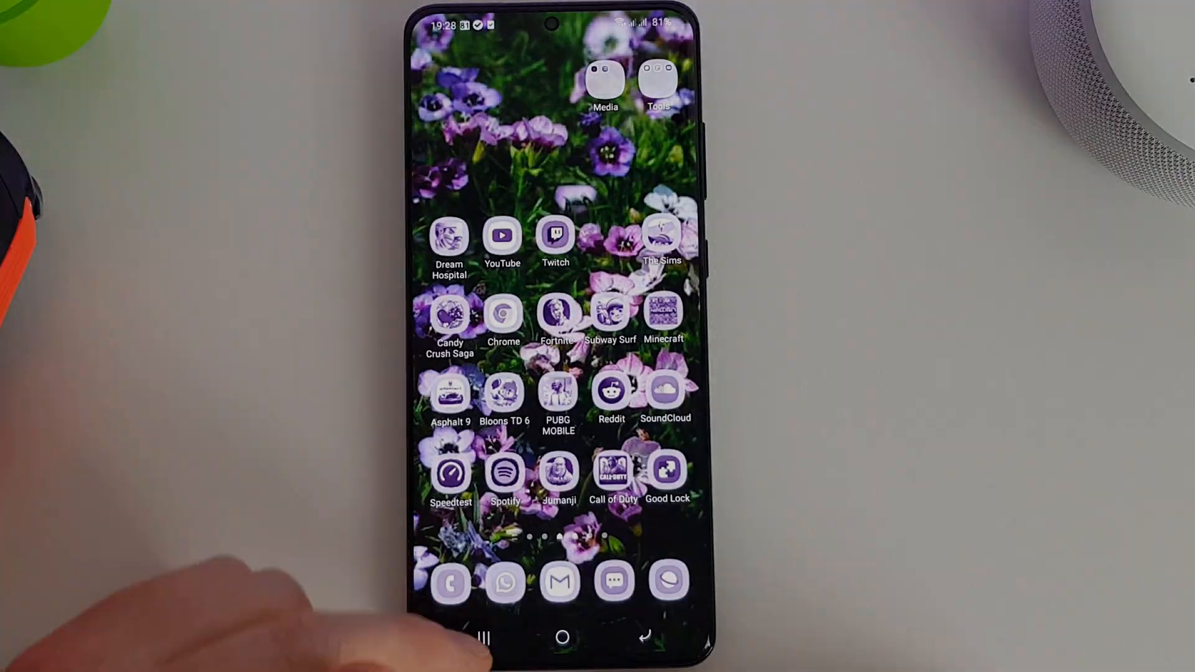
click(667, 471)
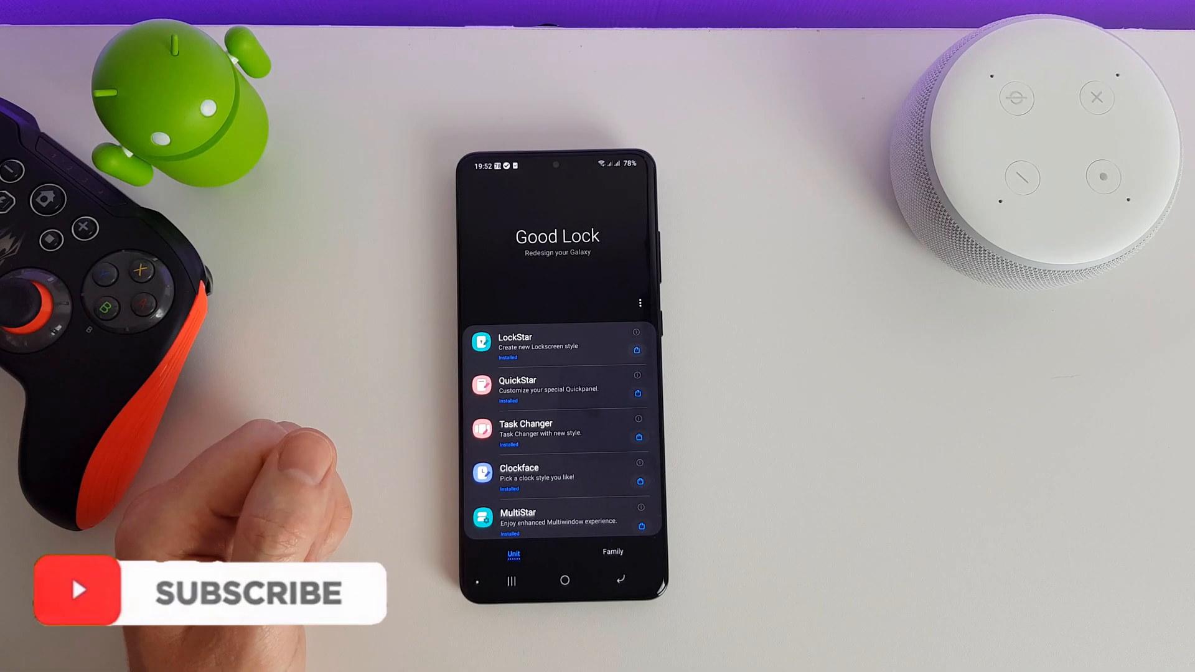